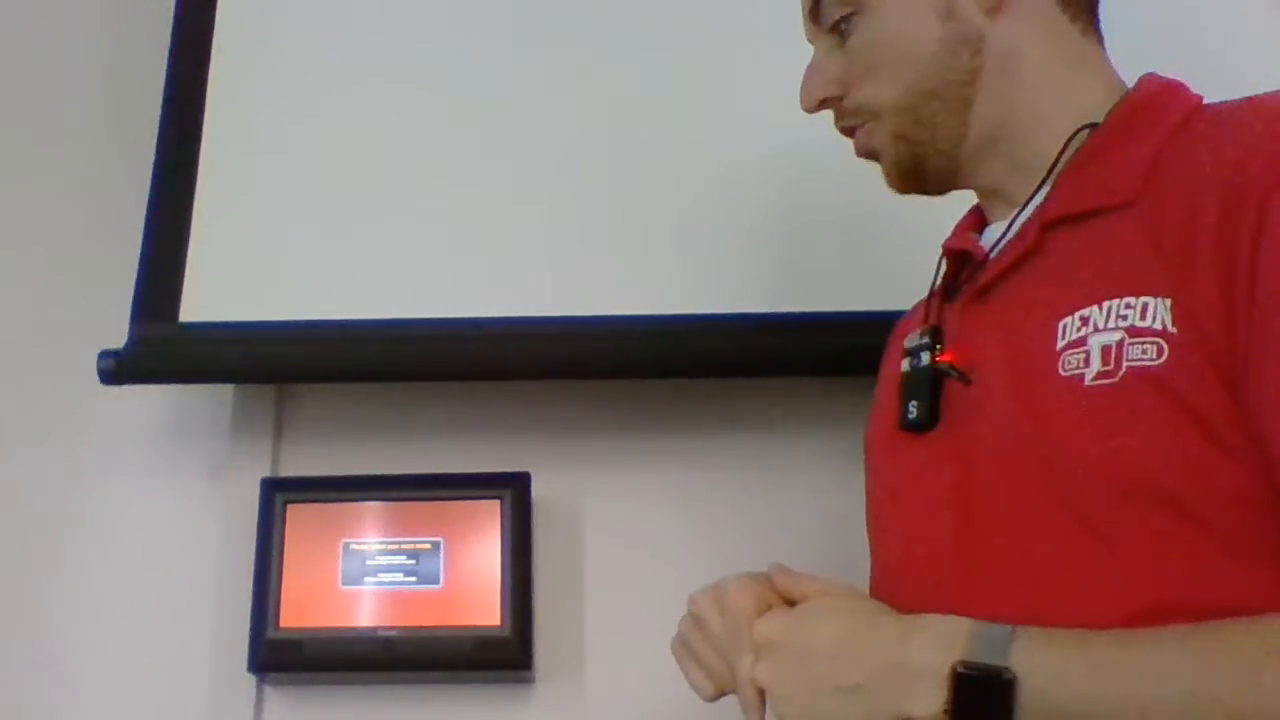
left_click(420, 560)
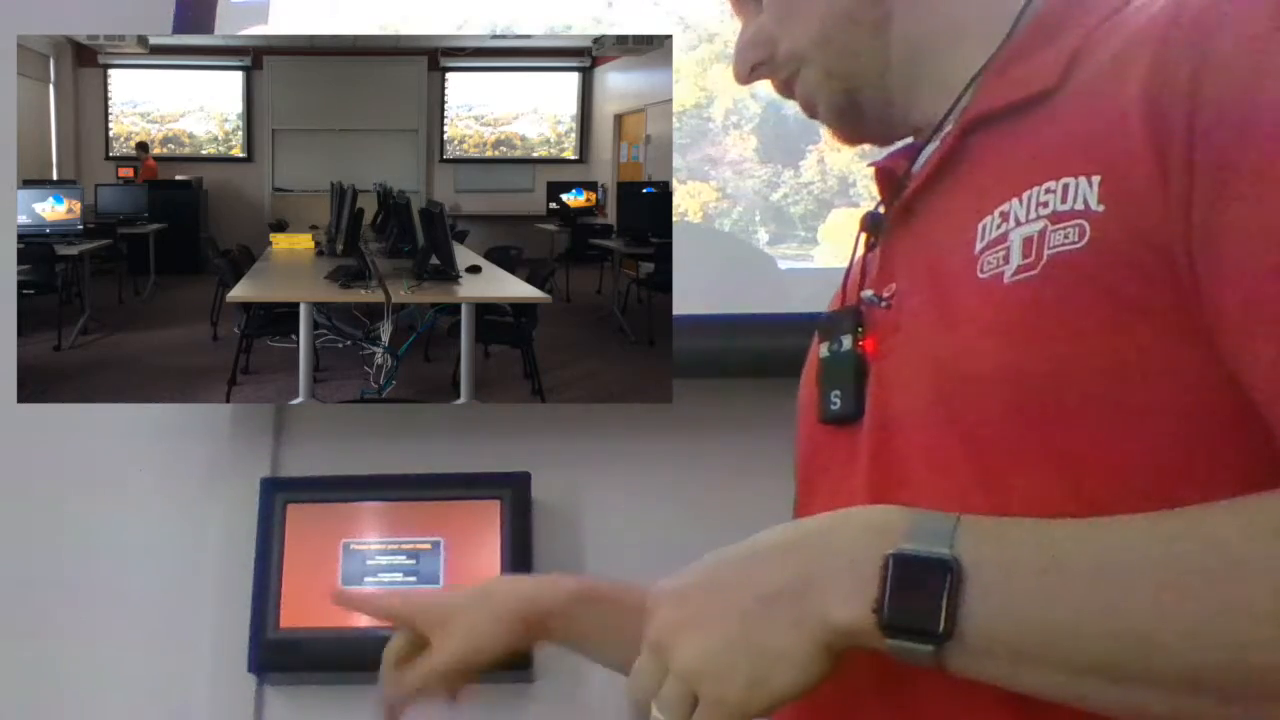
left_click(400, 580)
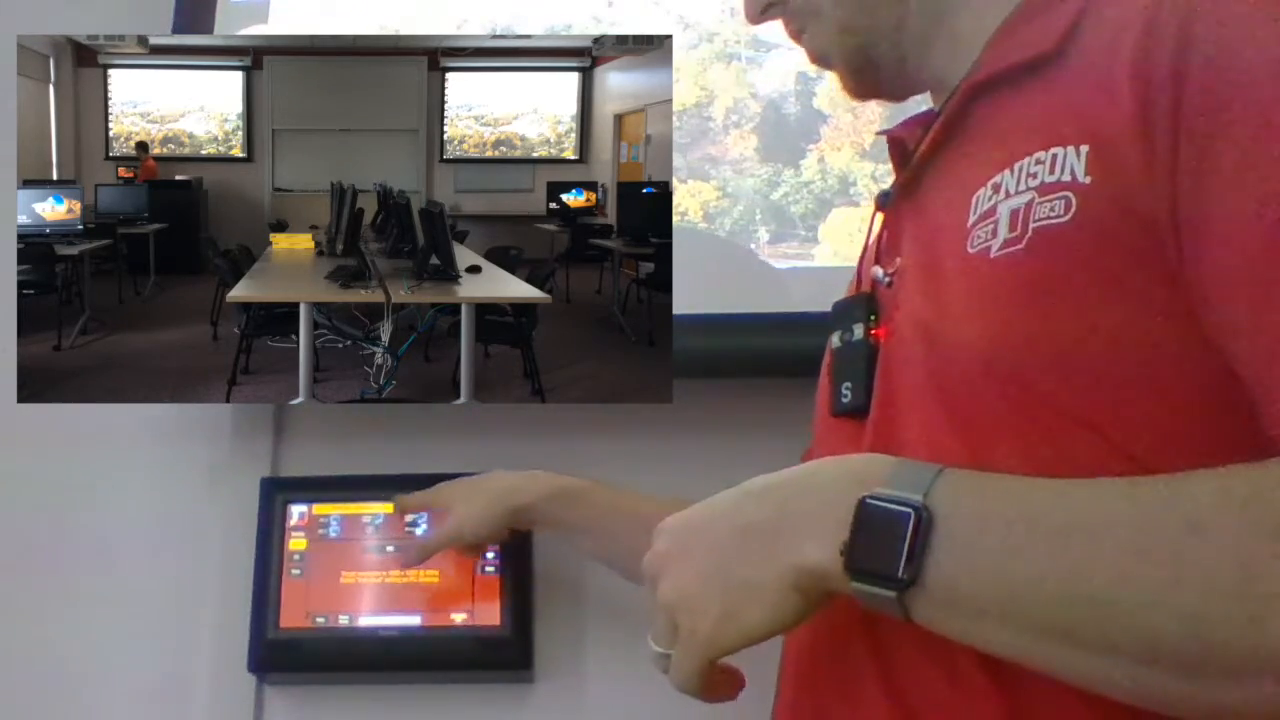